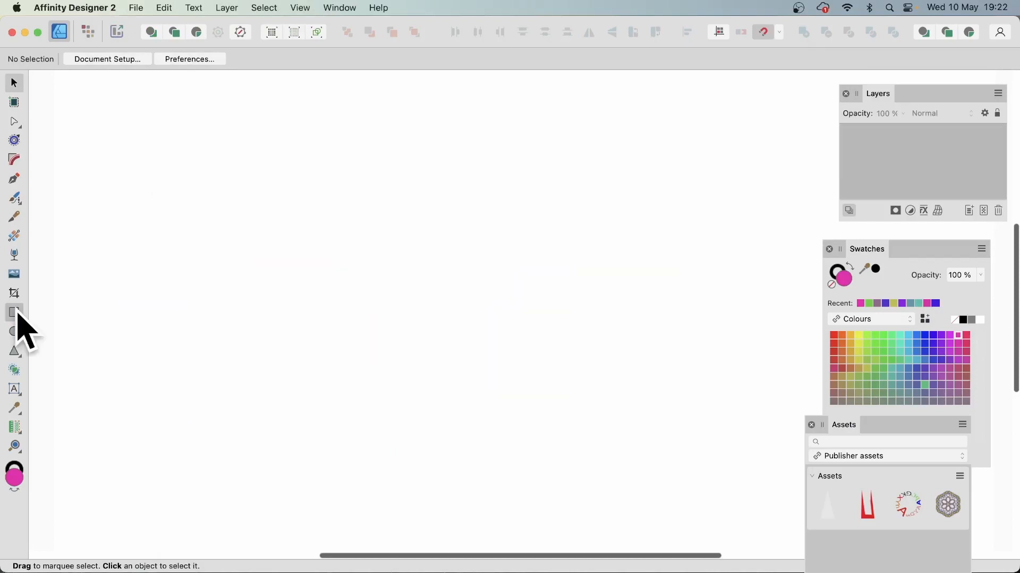
Drag out a large magenta-filled rectangle covering most of the page with the Rectangle Tool
click(14, 313)
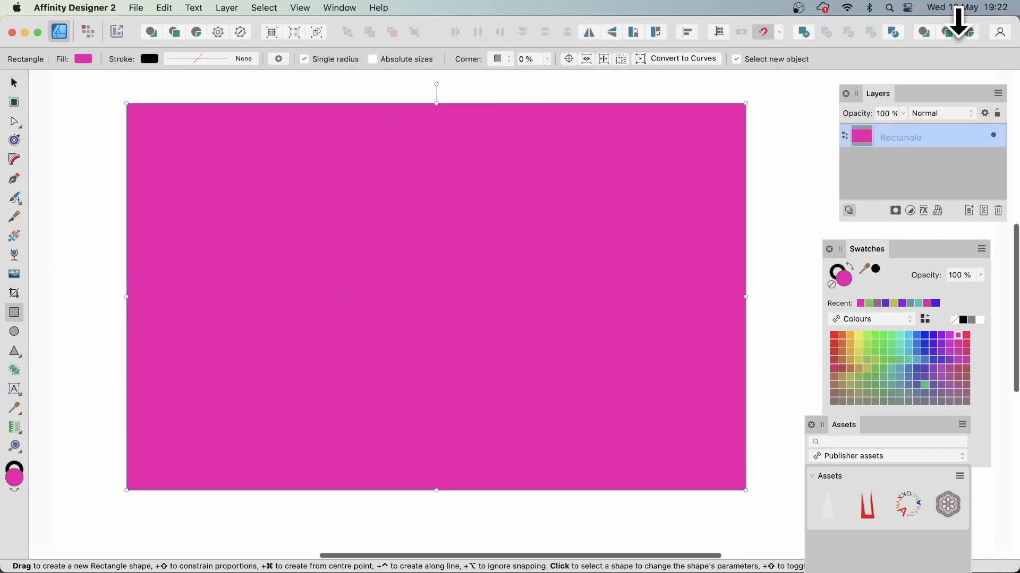
mouse_move(969, 71)
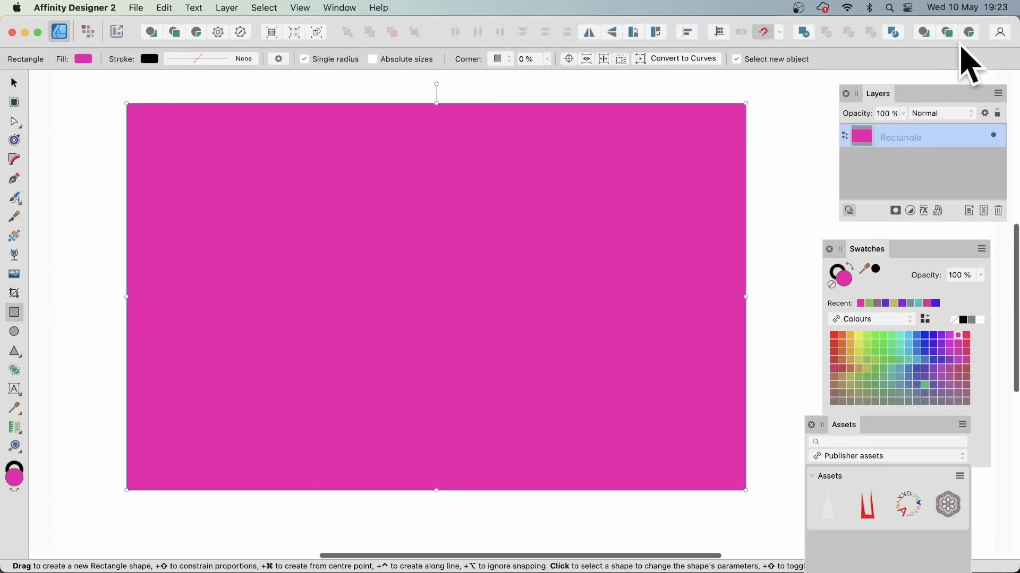
mouse_move(1005, 16)
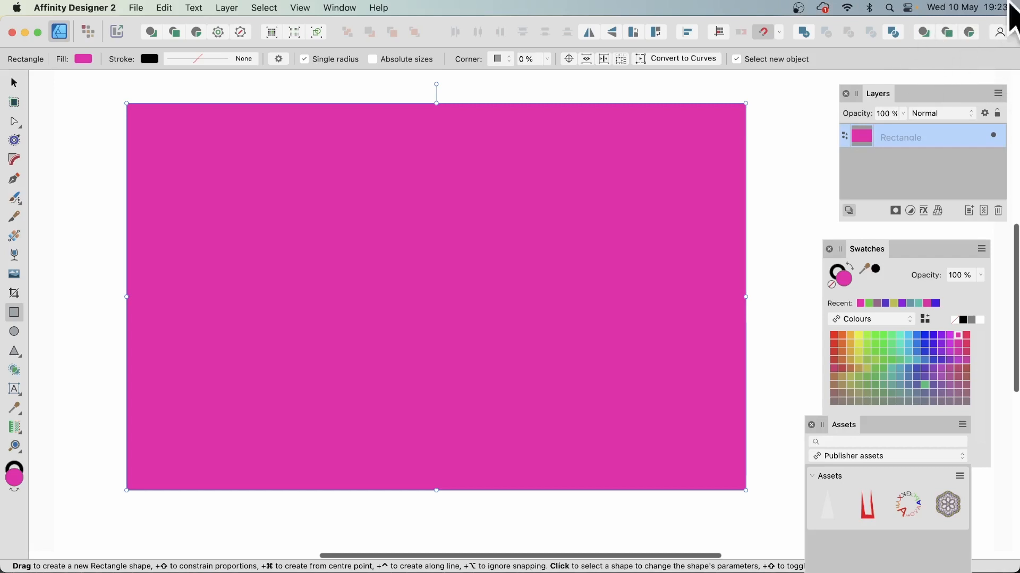
mouse_move(989, 62)
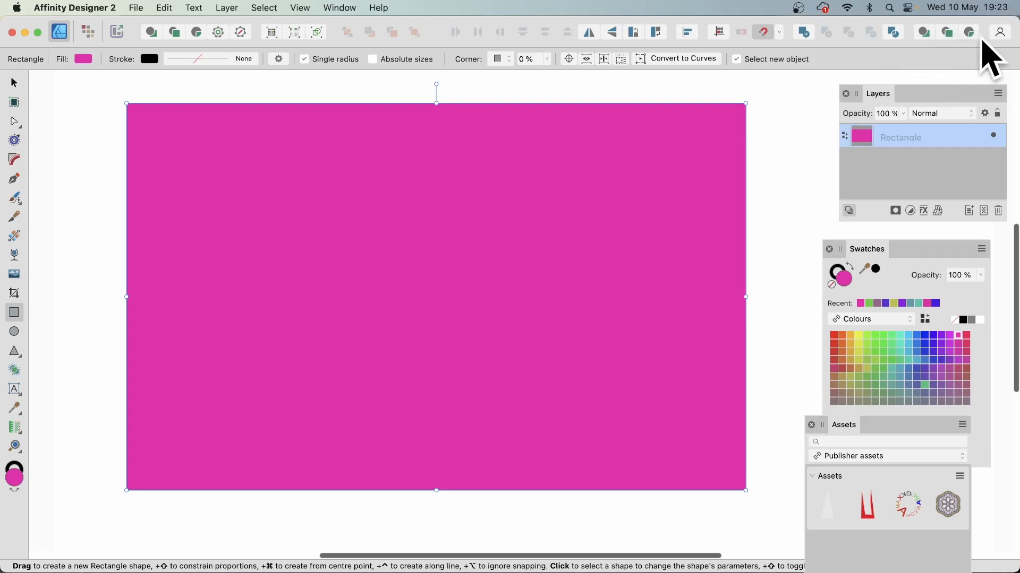
mouse_move(967, 31)
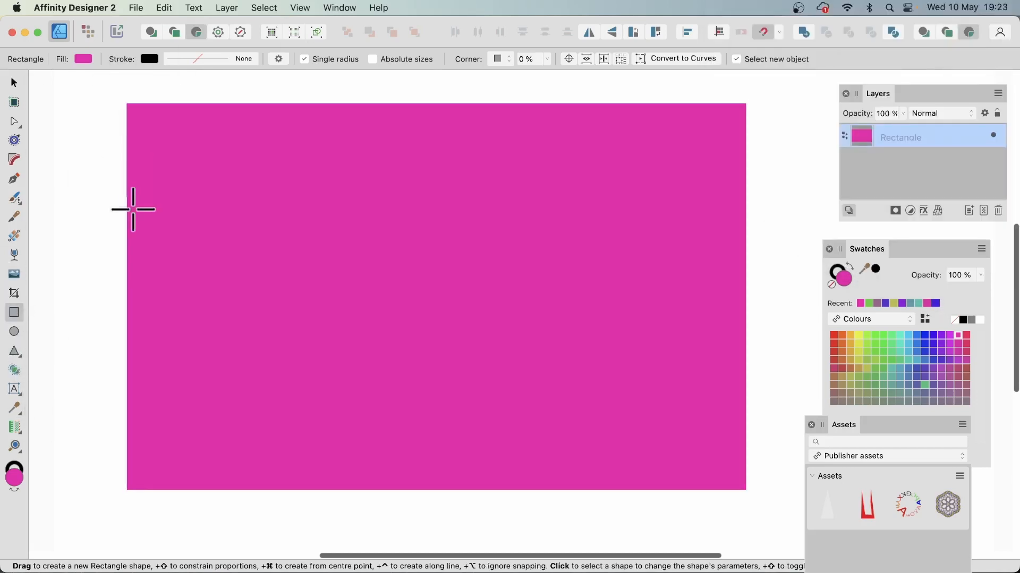
Draw a thin tall strip in the rectangle and duplicate it with Cmd+J into seventeen strips
scroll(down, 3)
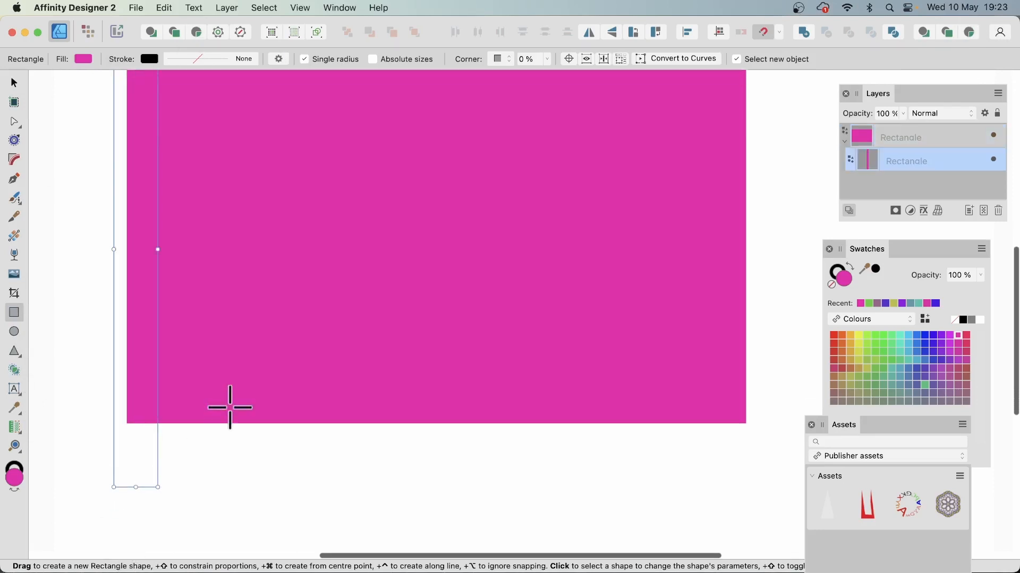
mouse_move(237, 351)
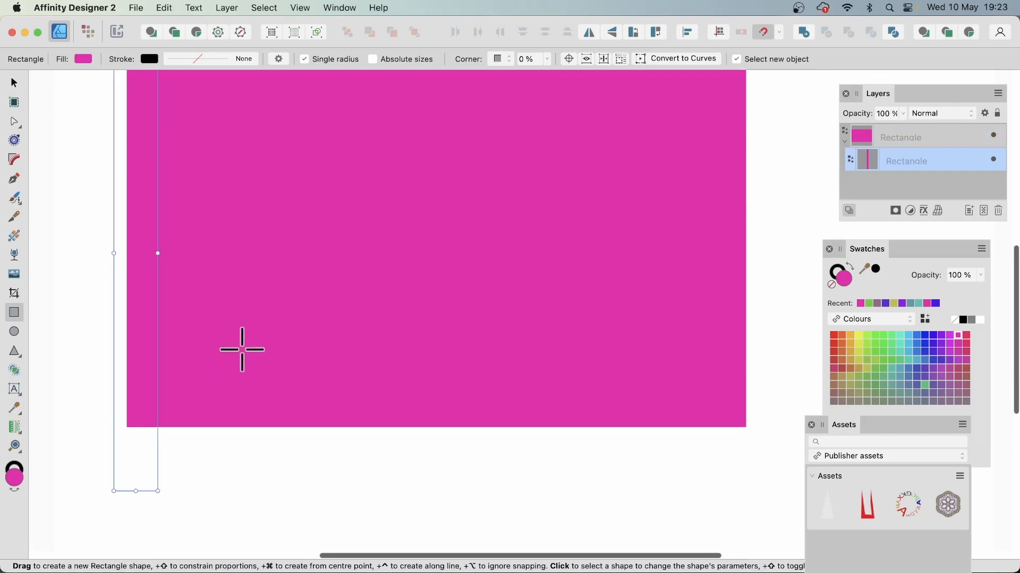
click(999, 211)
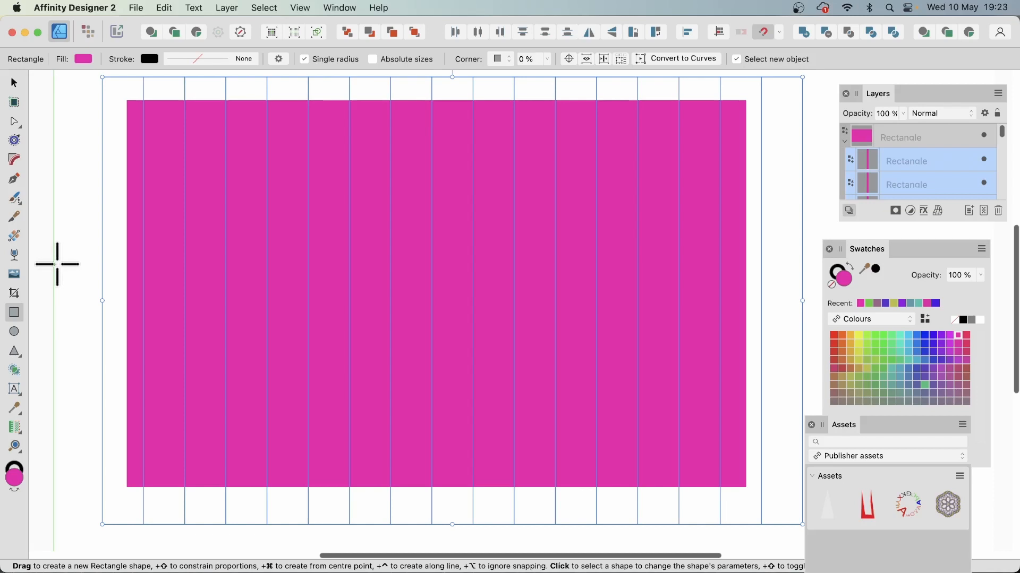
mouse_move(19, 88)
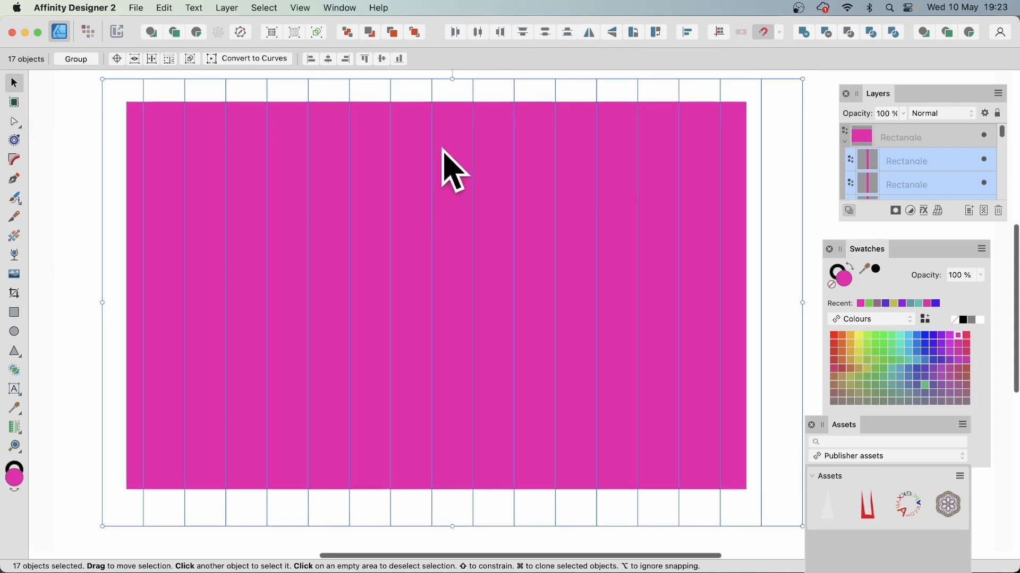
mouse_move(175, 150)
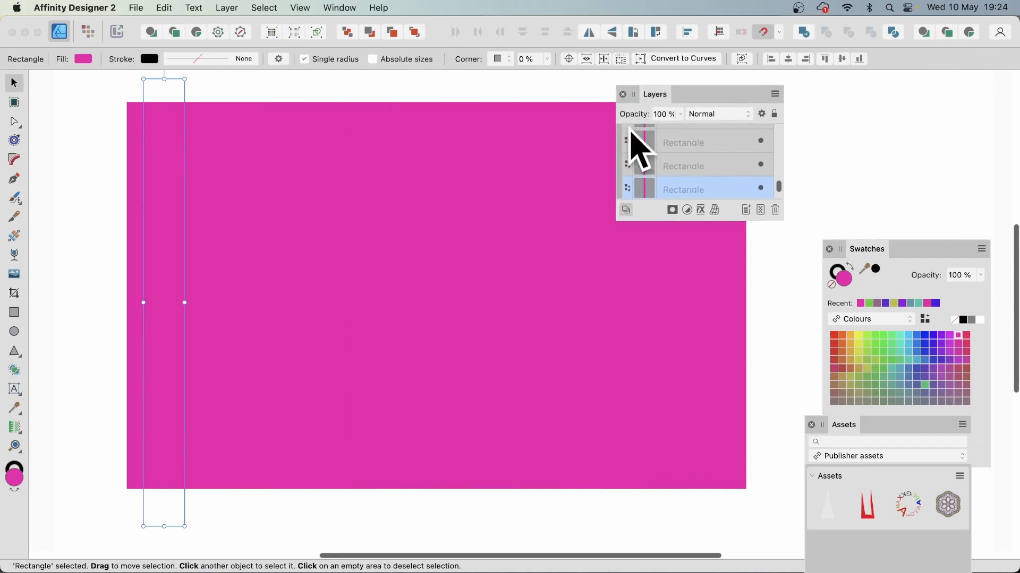
mouse_move(803, 182)
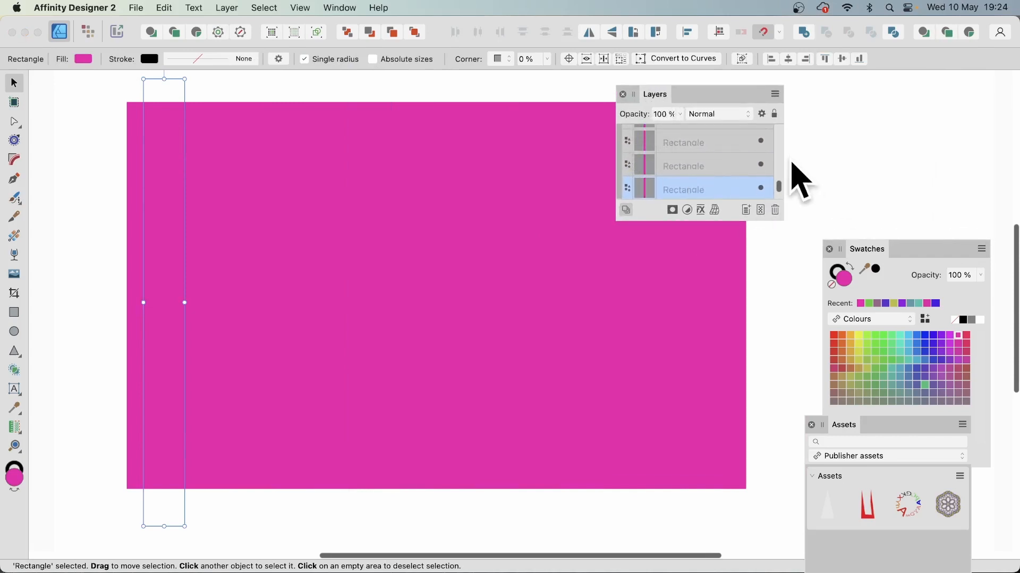
Shrink the parent magenta rectangle from its top-left corner so the strips clip inside it
click(683, 137)
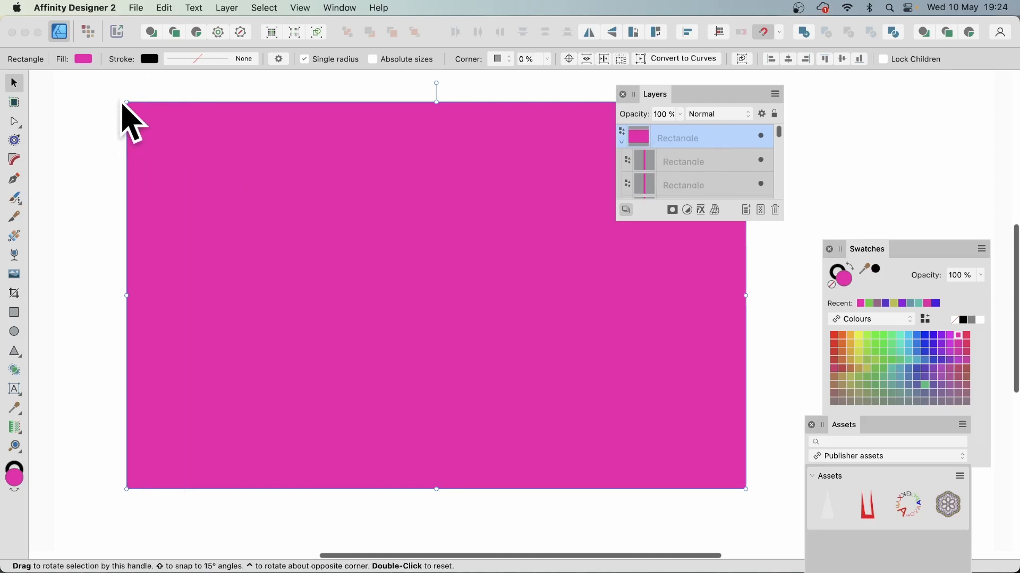
drag(127, 103, 202, 187)
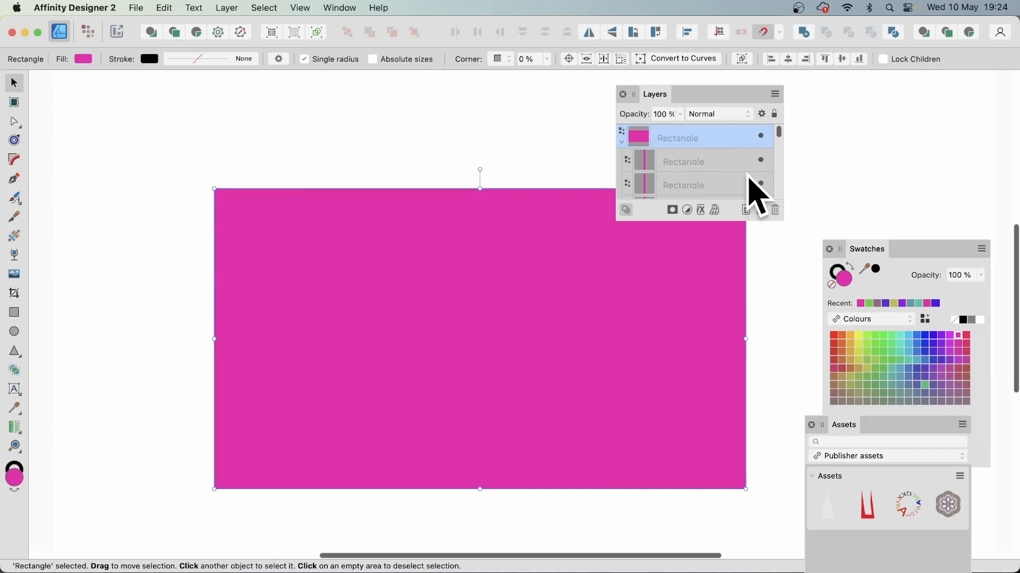
mouse_move(720, 150)
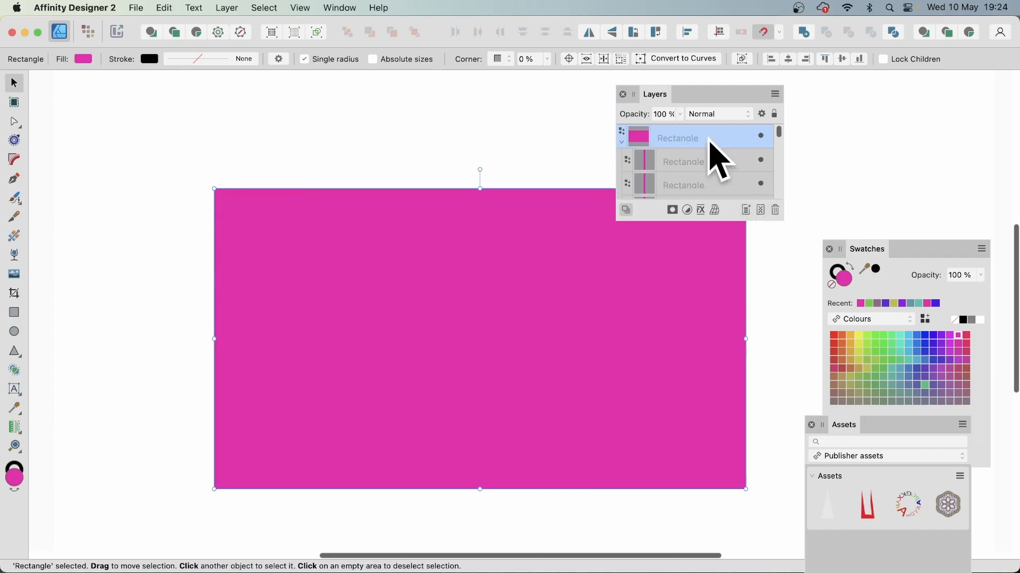
mouse_move(686, 185)
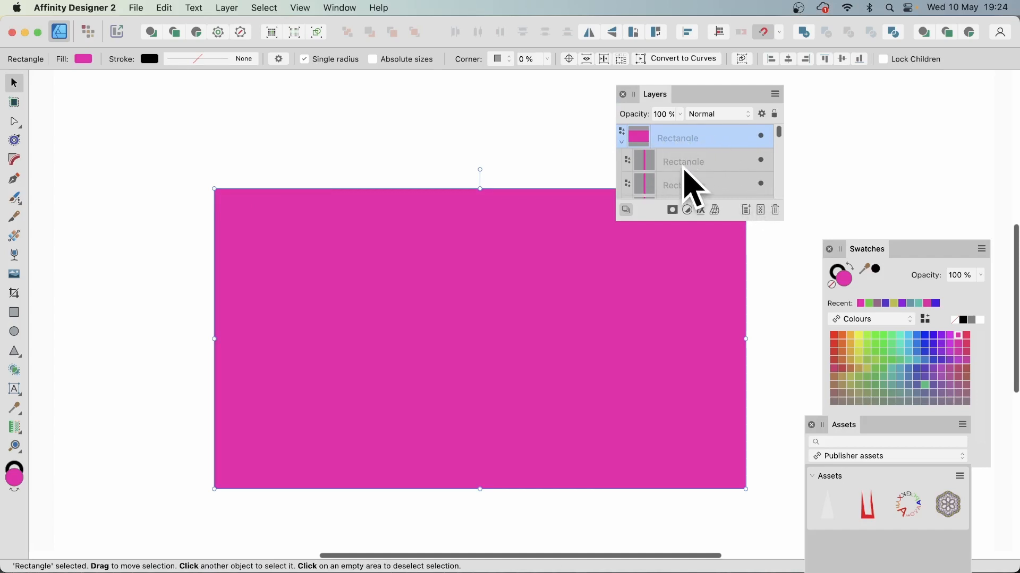
Give each strip its own swatch colour — red, blue, purple, green, yellow, orange
click(683, 162)
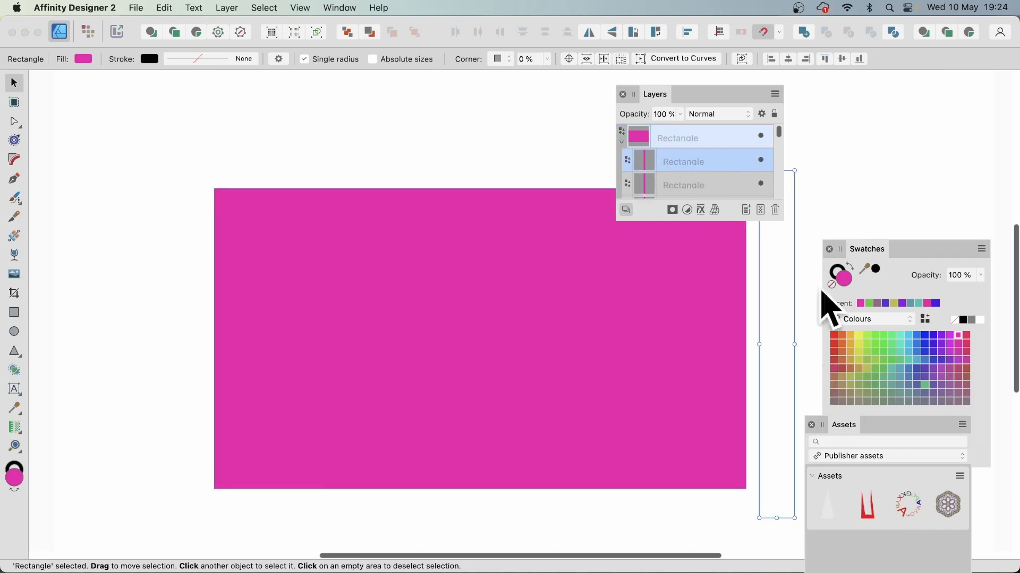
mouse_move(874, 269)
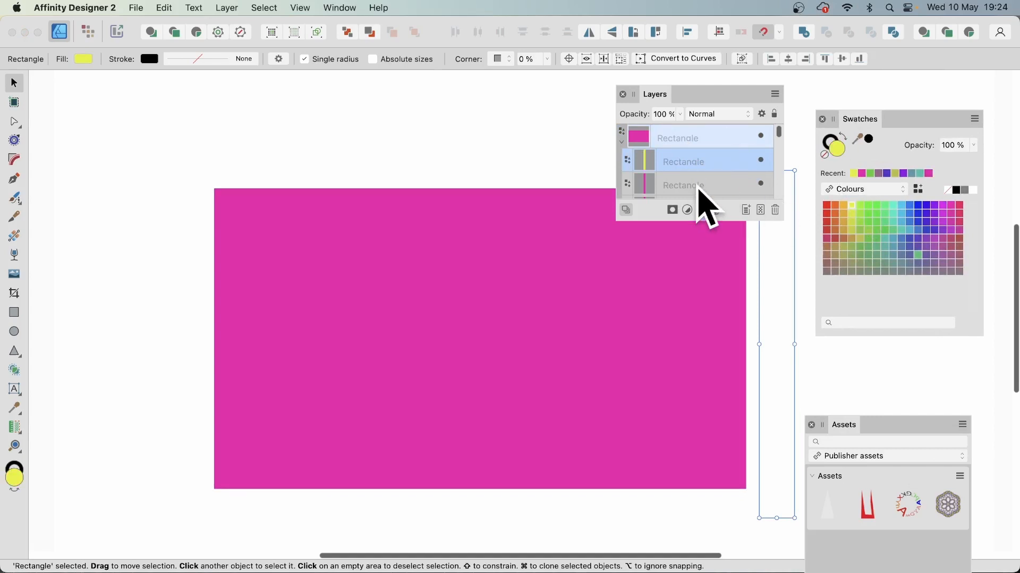
click(835, 208)
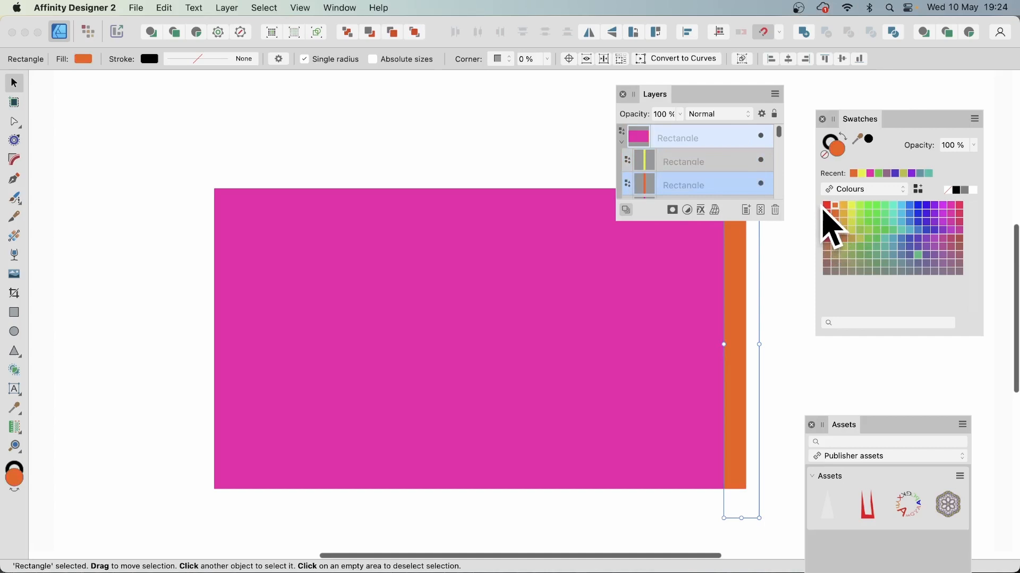
mouse_move(868, 257)
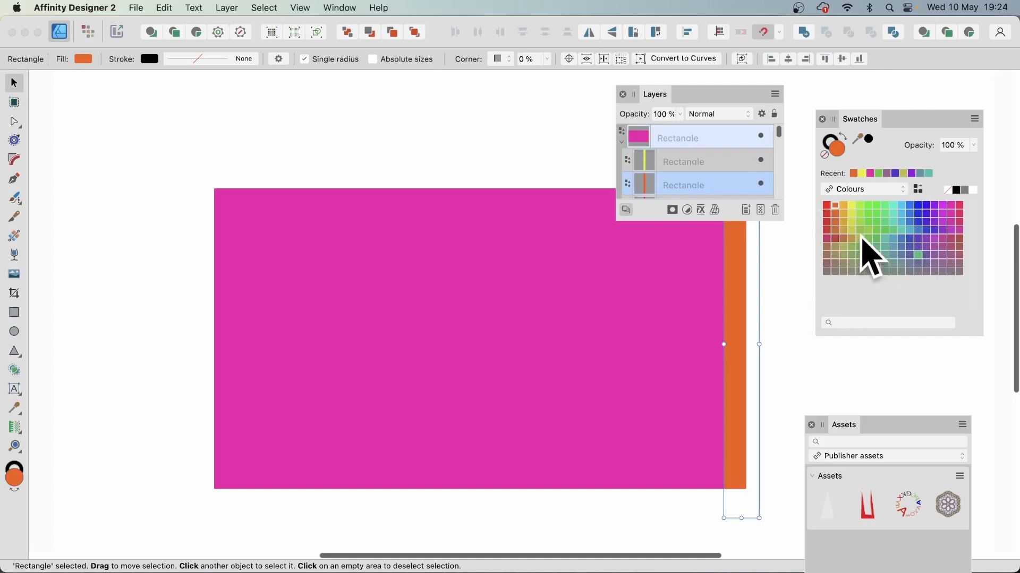
mouse_move(717, 277)
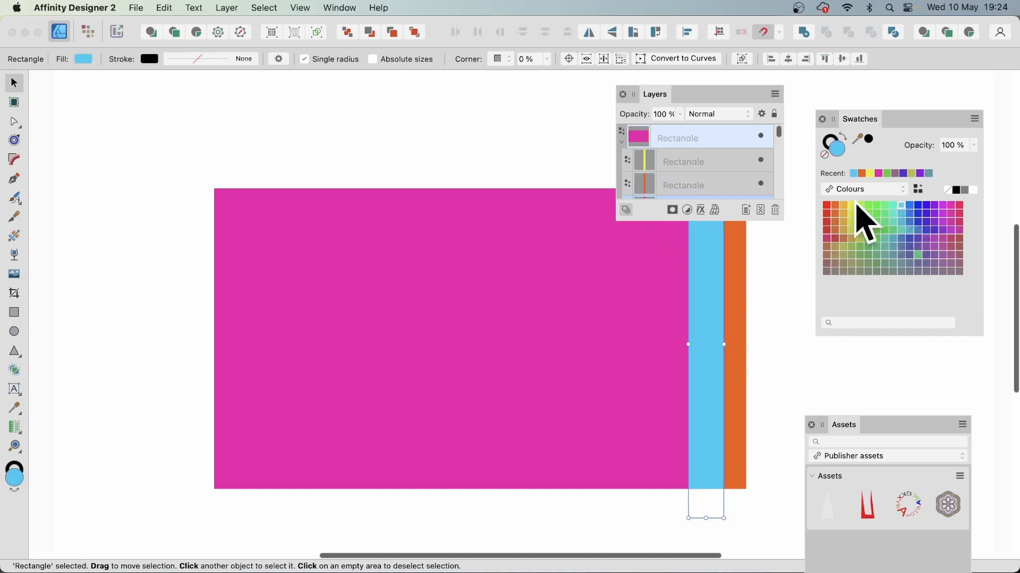
mouse_move(676, 296)
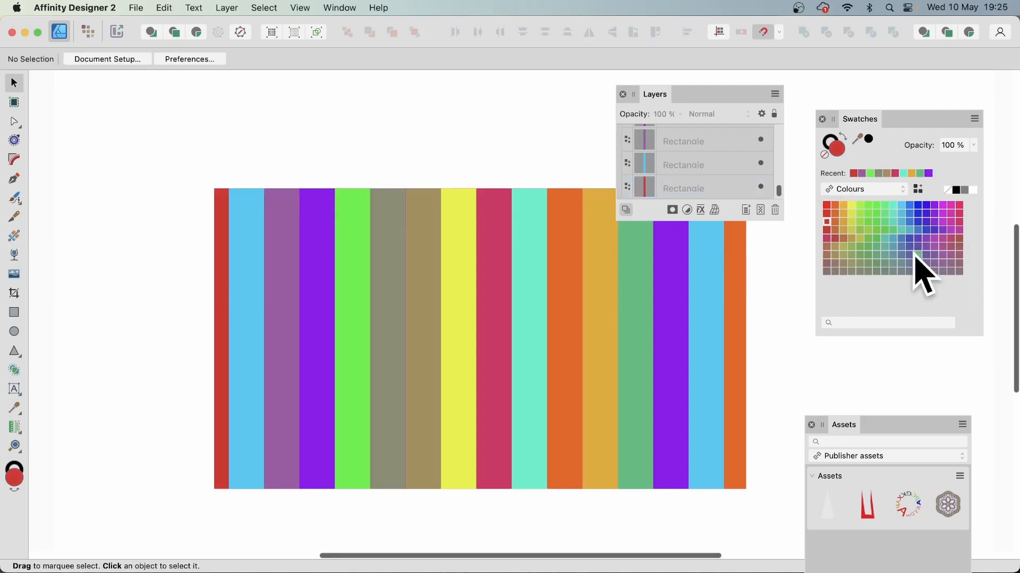
mouse_move(787, 214)
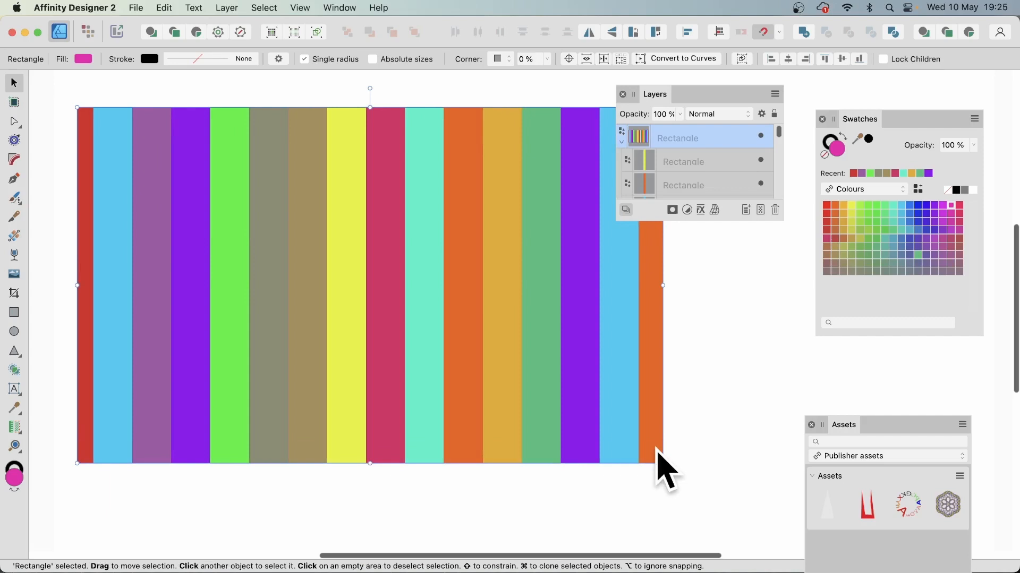
Select all the stripes with Cmd+A and rotate them into diagonal bands filling the rectangle
click(683, 161)
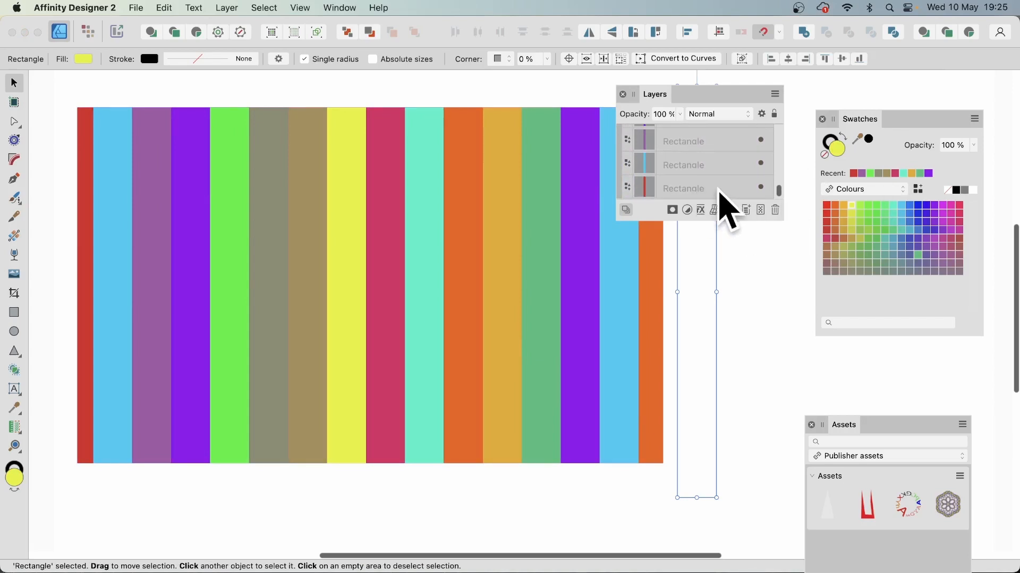
key(cmd+a)
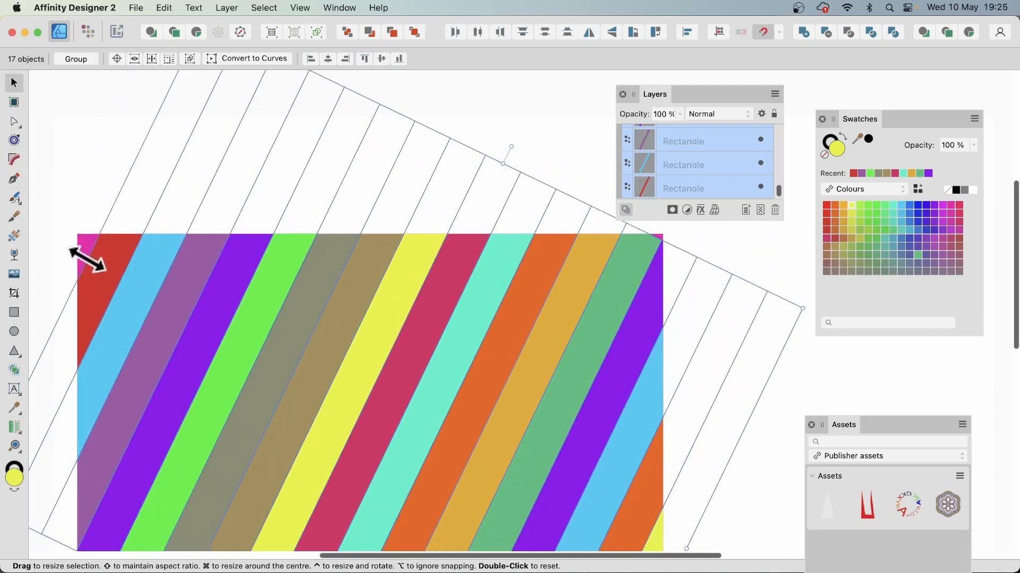
drag(76, 234, 55, 242)
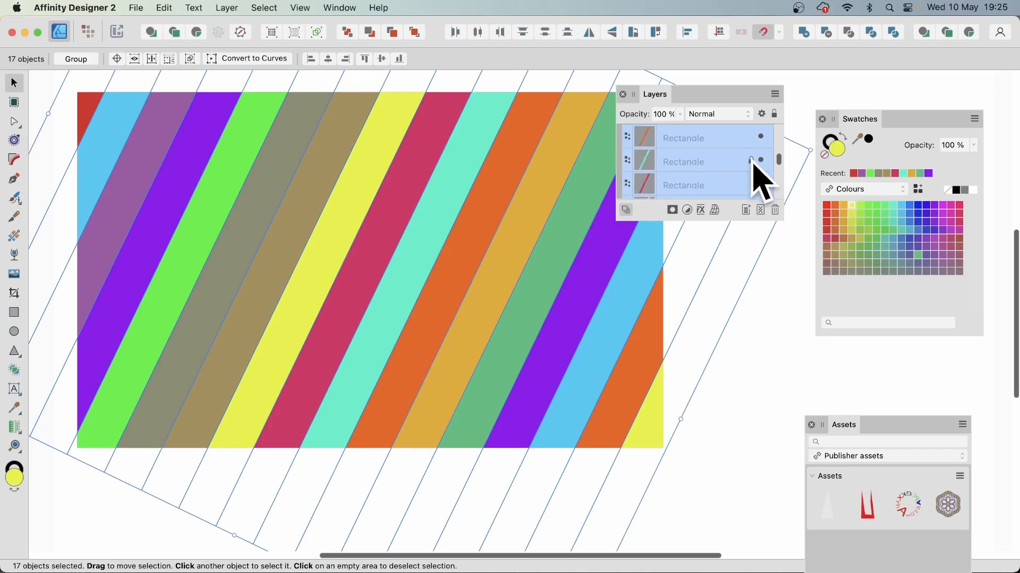
click(683, 138)
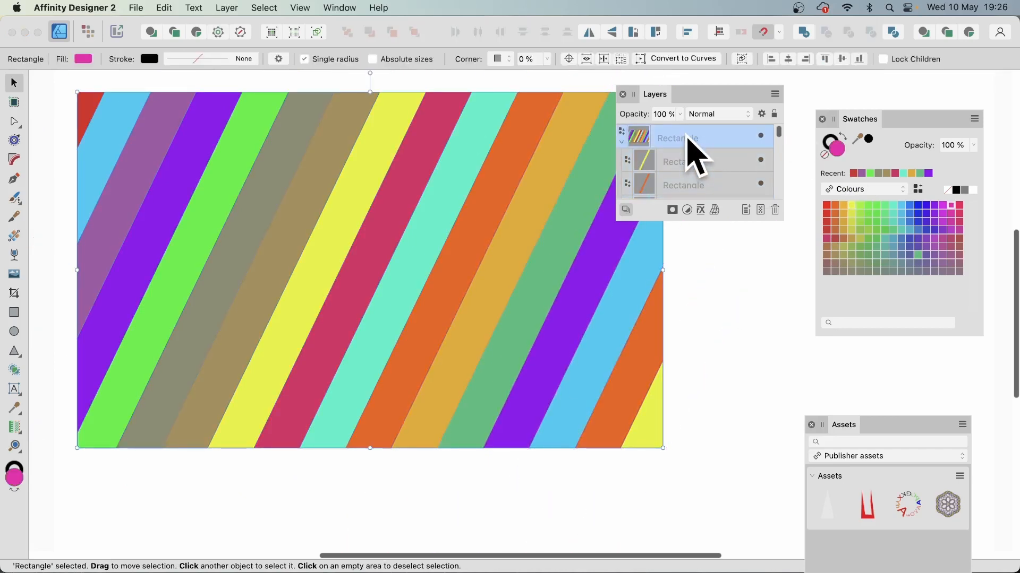
mouse_move(474, 91)
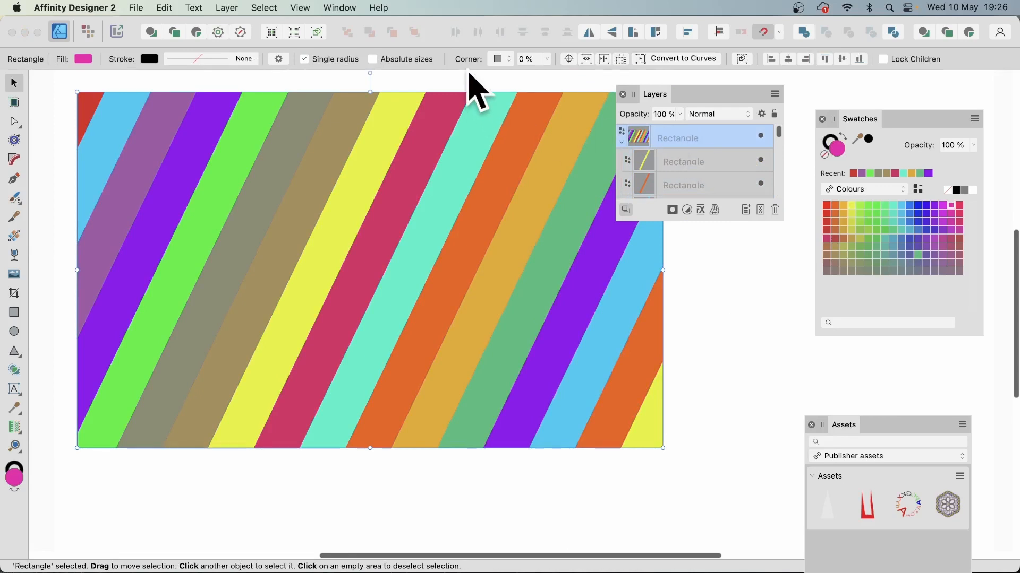
mouse_move(533, 117)
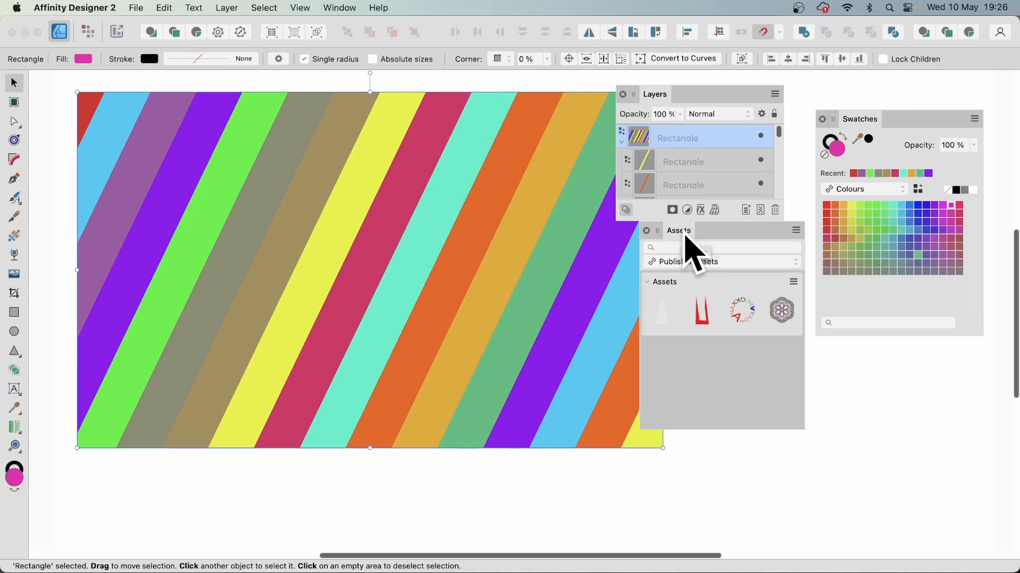
mouse_move(545, 312)
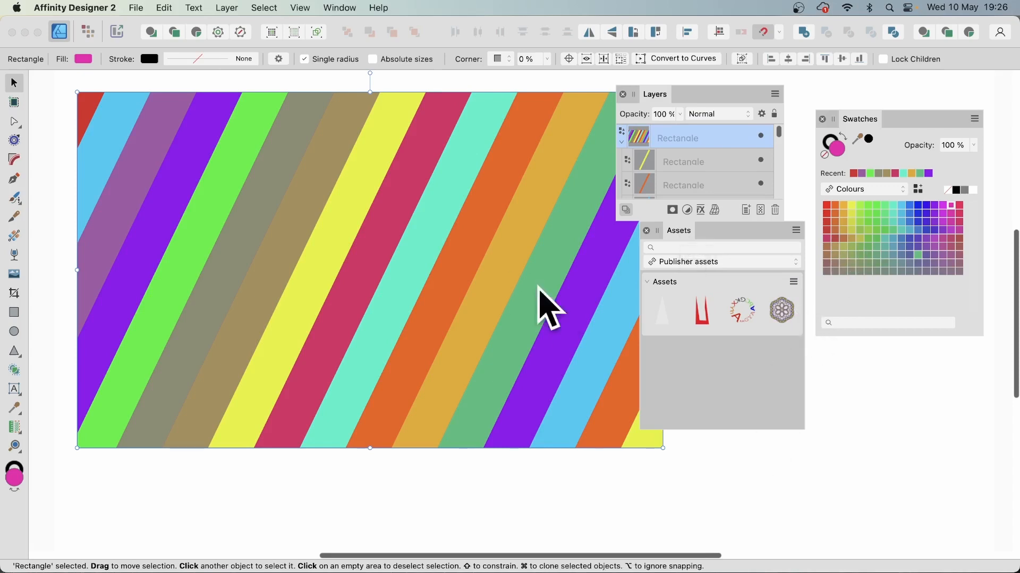
mouse_move(813, 377)
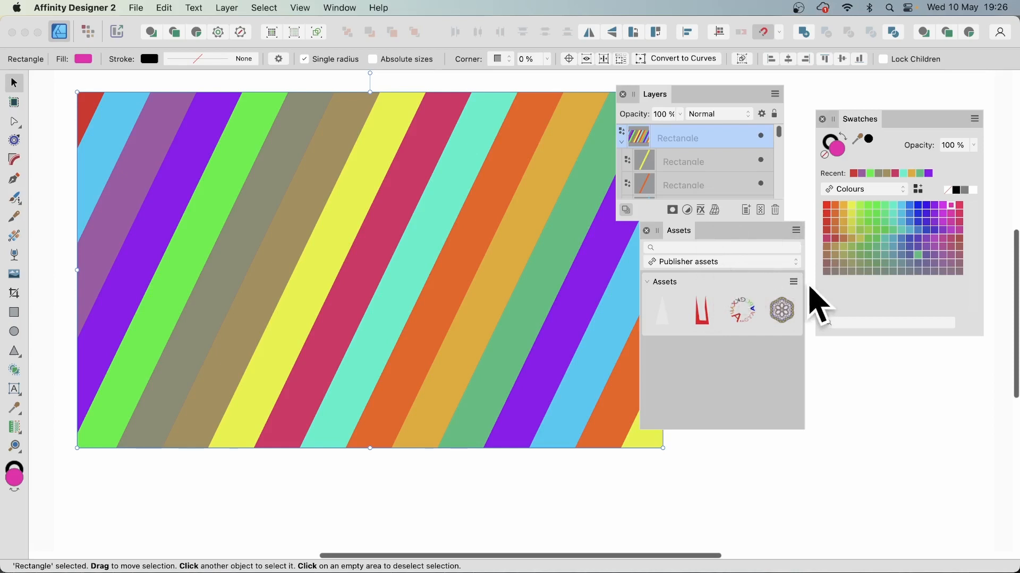
Save the striped rectangle to the Assets collection via Add from Selection
click(793, 281)
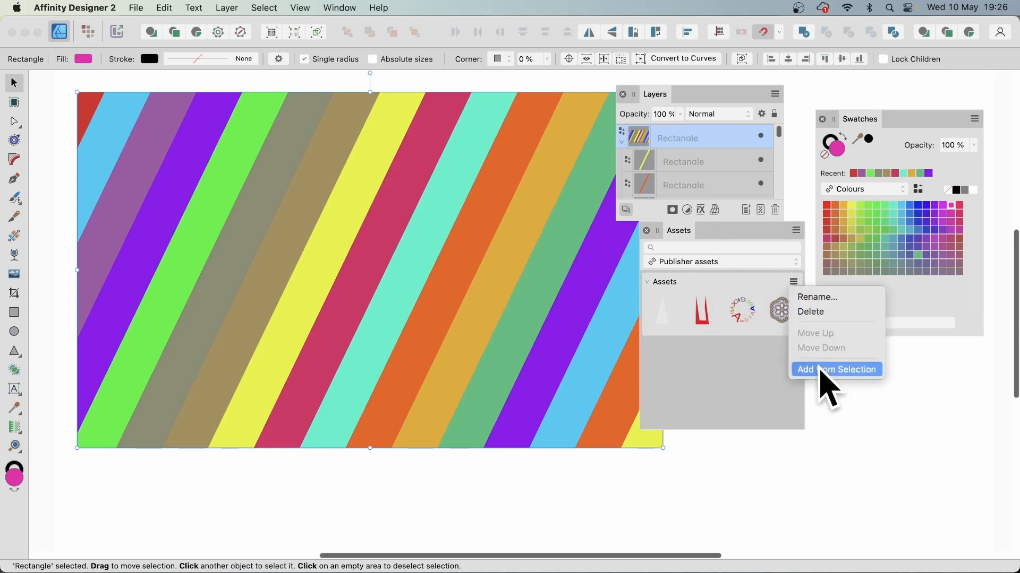
click(837, 370)
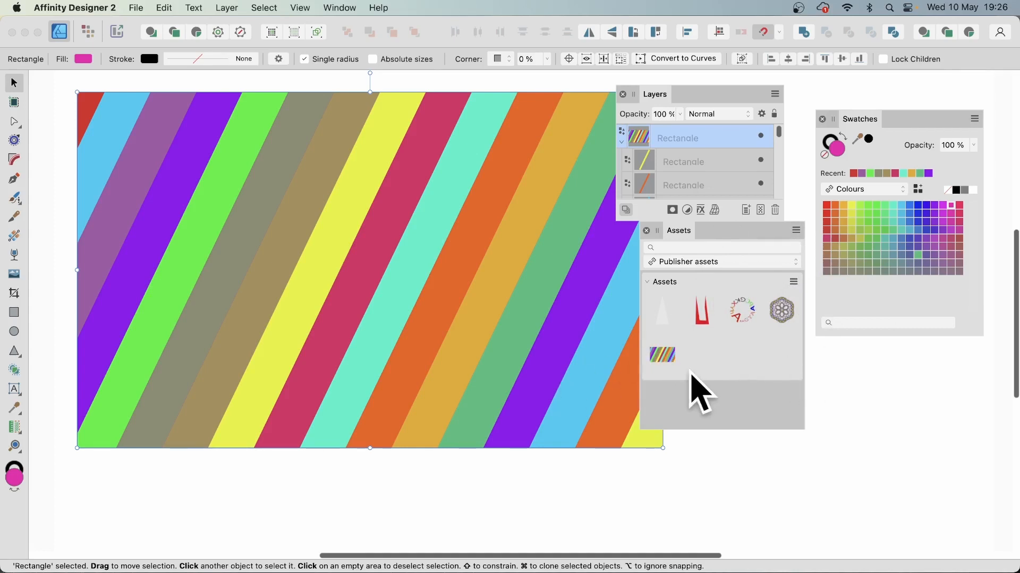
mouse_move(678, 383)
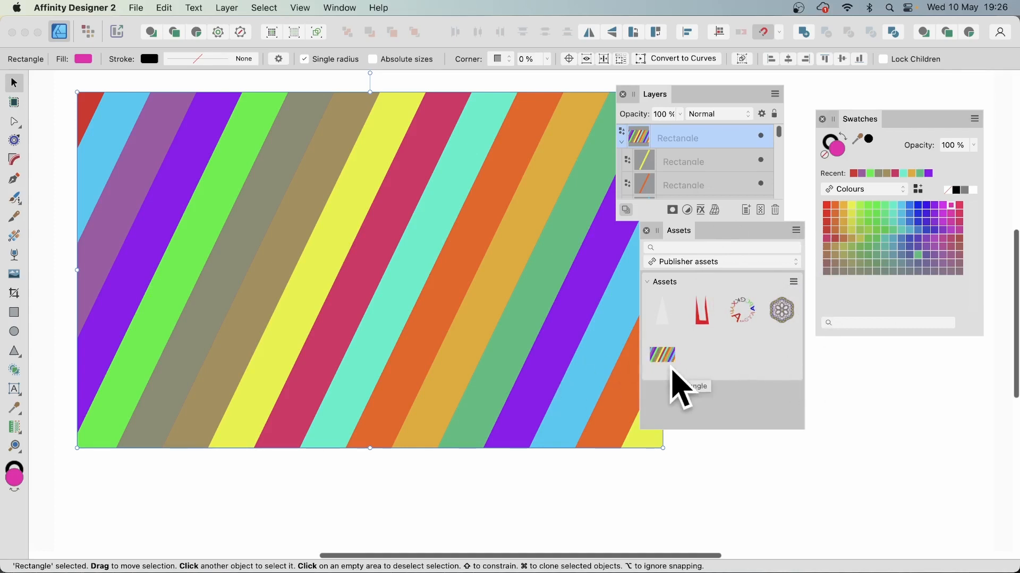
click(796, 231)
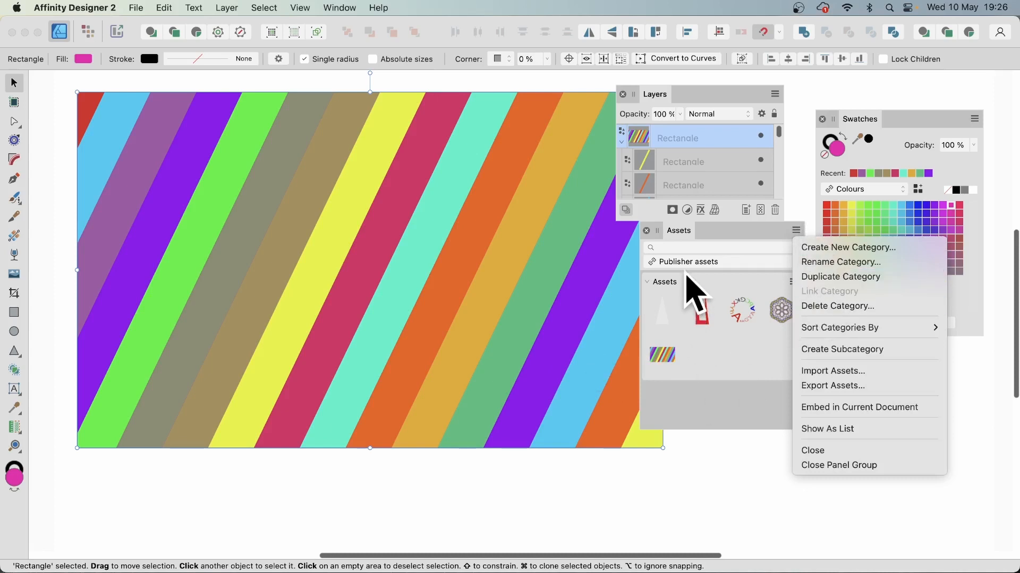
mouse_move(656, 279)
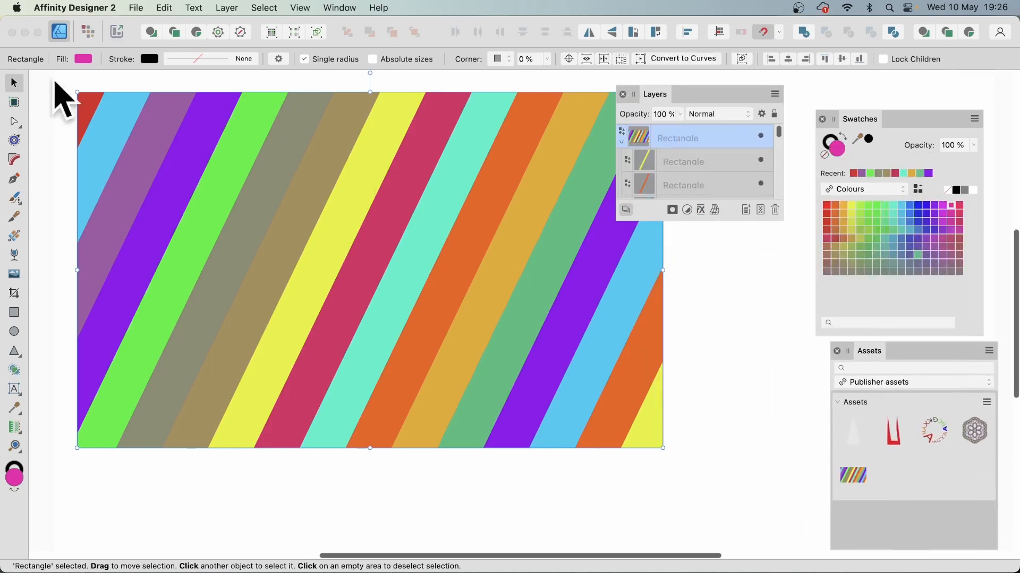
Resize the striped rectangle slightly and cut it to the clipboard, leaving the page empty
drag(76, 92, 102, 104)
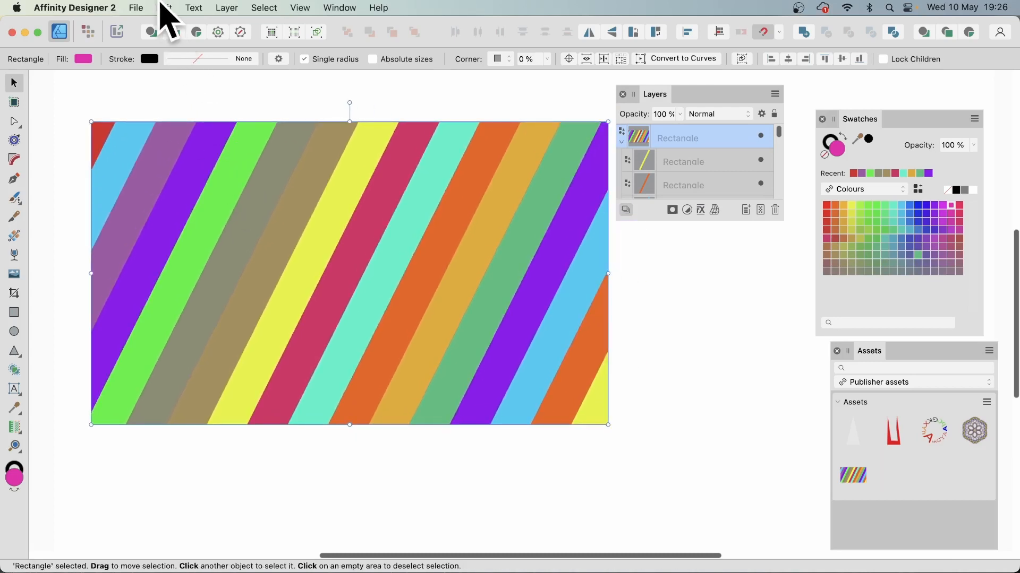
click(164, 7)
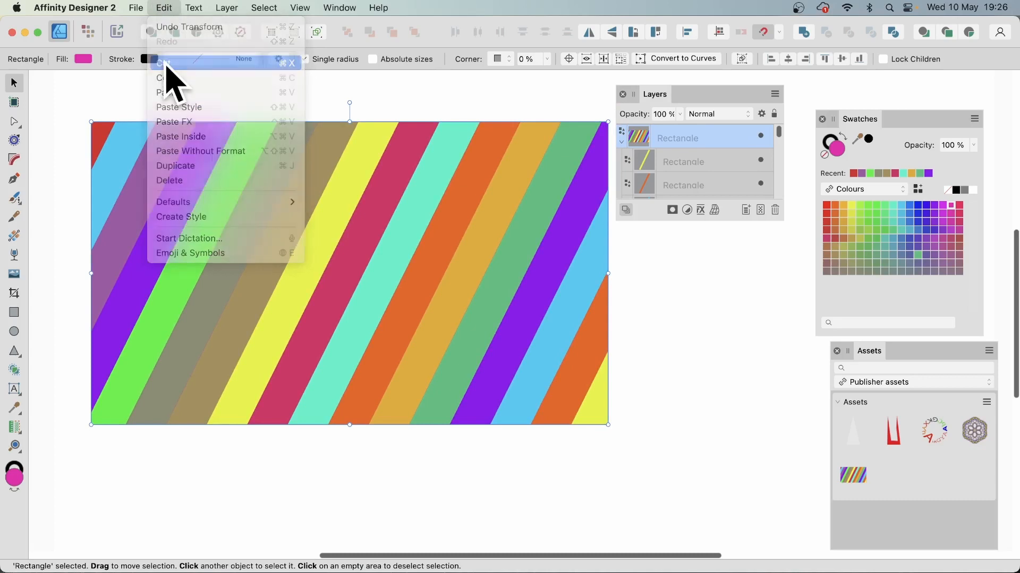
click(169, 180)
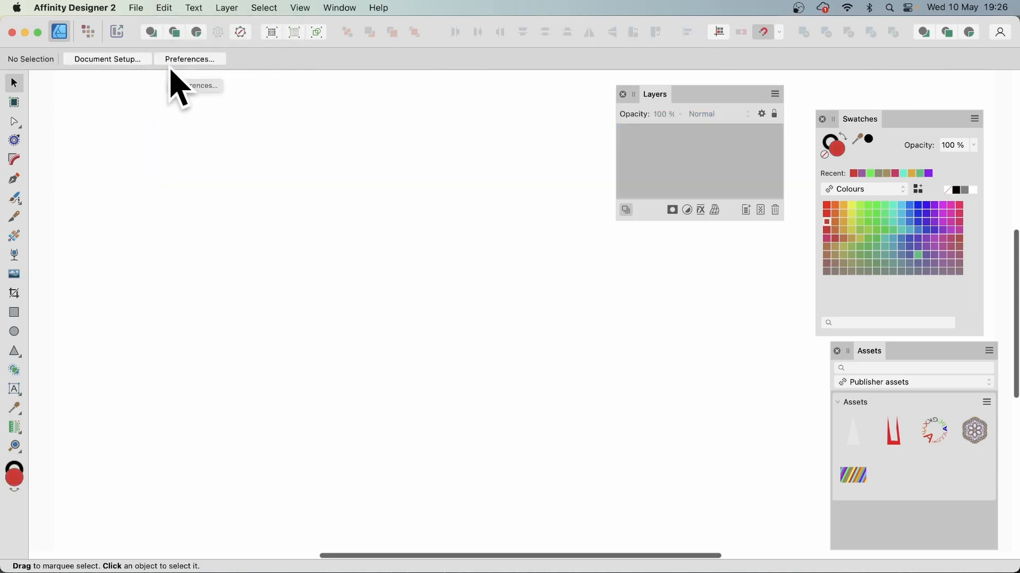
mouse_move(19, 404)
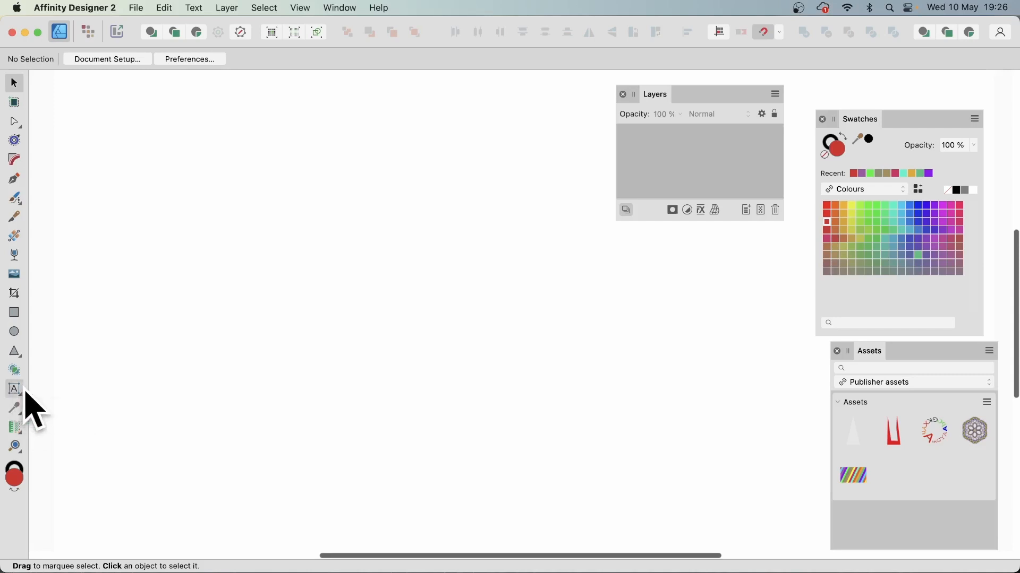
Add large black Arial Black 'text' lettering and paste the stripes inside it
click(13, 389)
text(text)
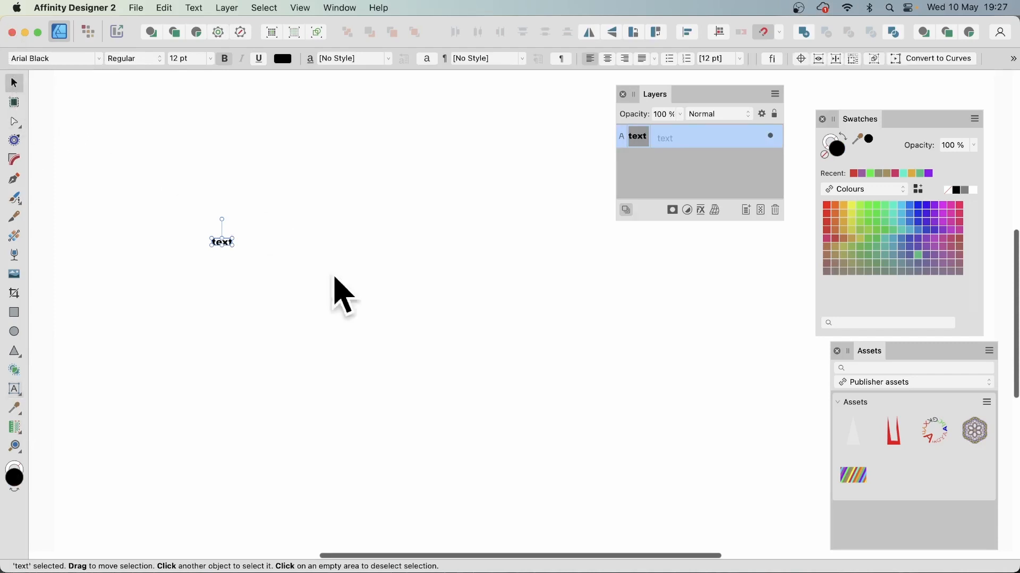
mouse_move(221, 241)
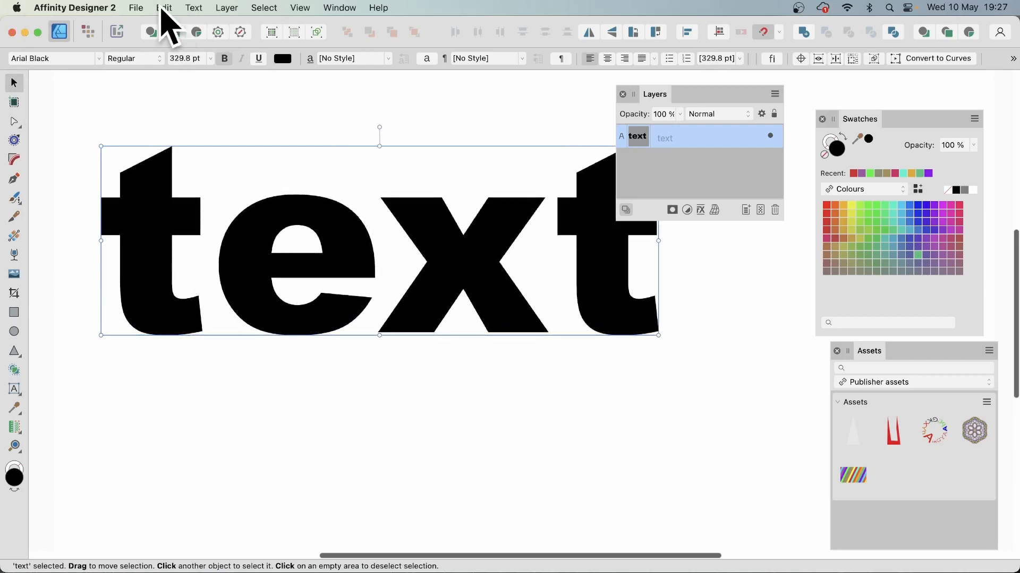
click(164, 7)
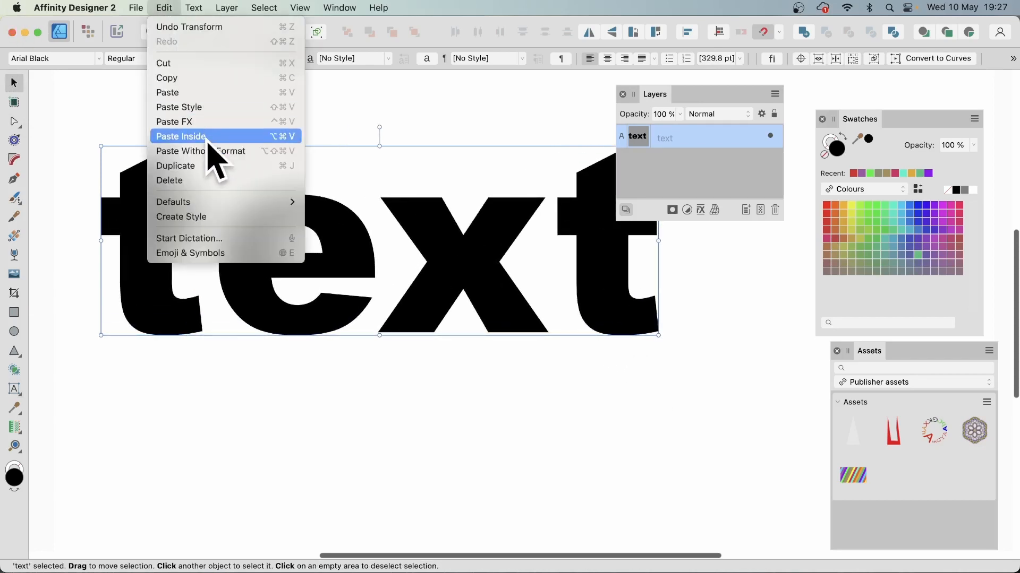